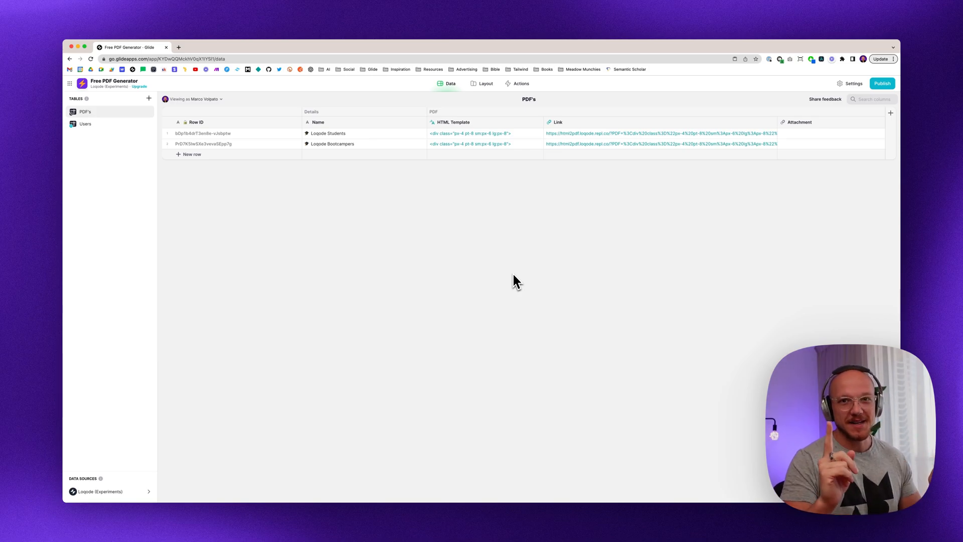
mouse_move(536, 246)
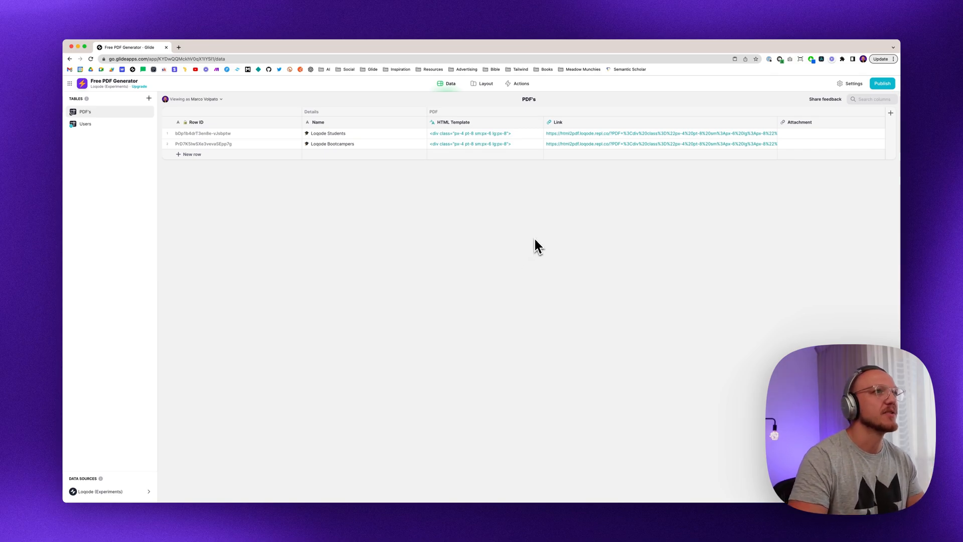
mouse_move(532, 144)
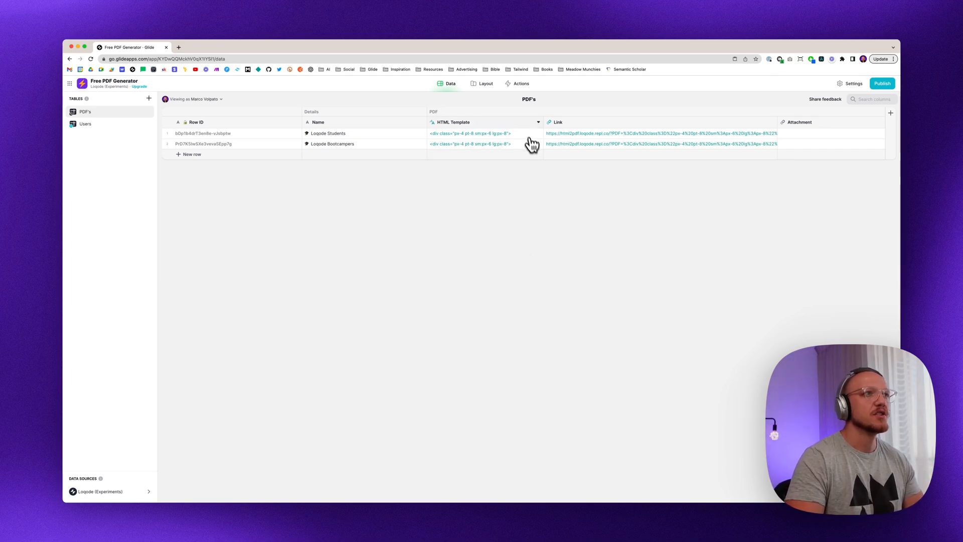
Step: Edit the HTML Template column from its header menu
left_click(538, 121)
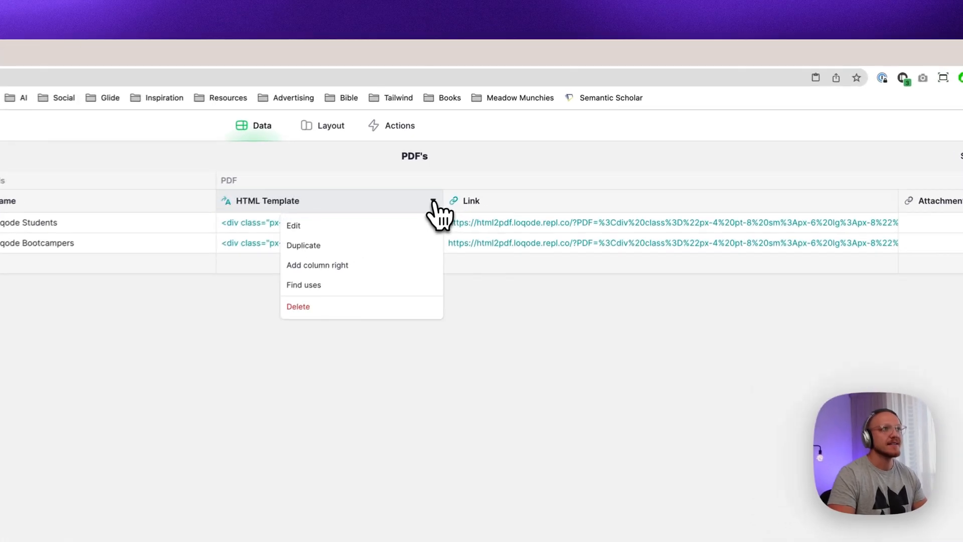
left_click(294, 225)
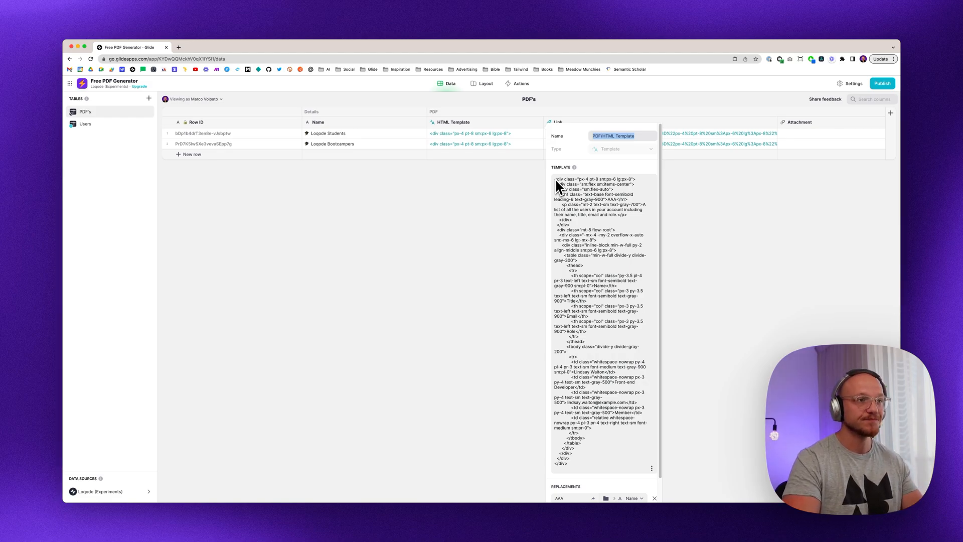
mouse_move(587, 284)
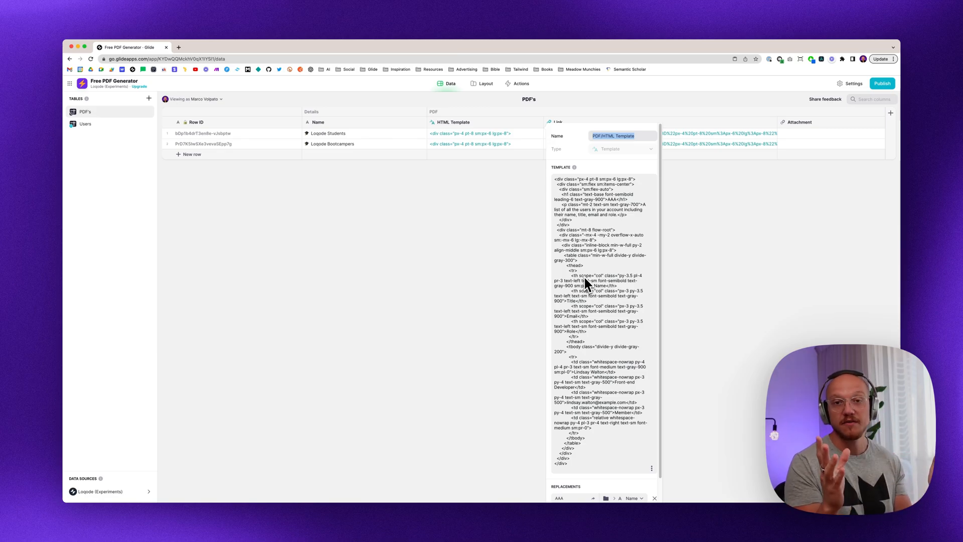
mouse_move(551, 178)
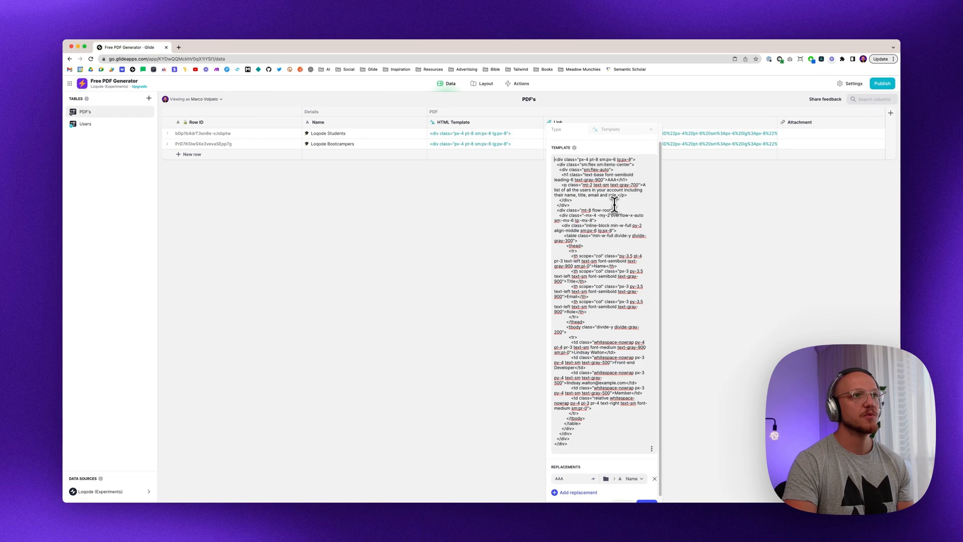
mouse_move(612, 185)
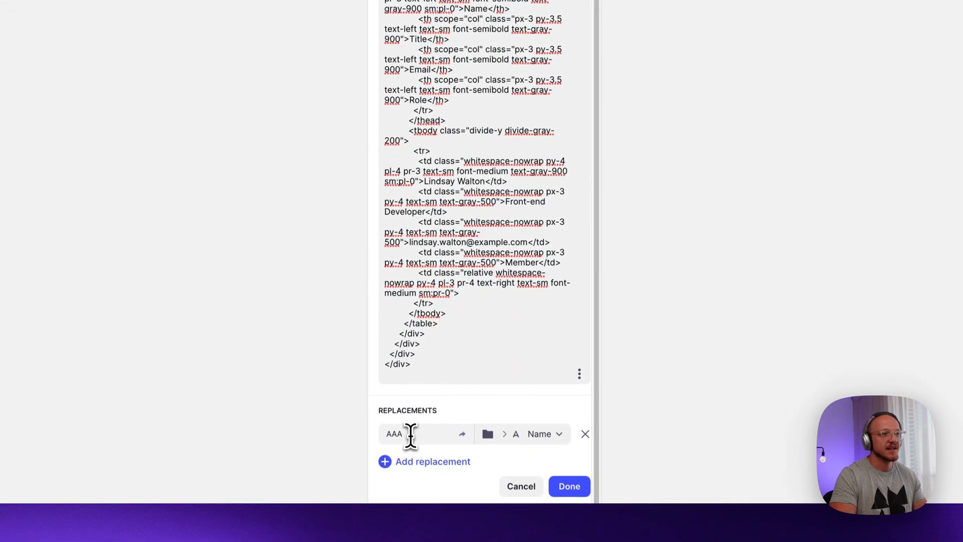
Step: Leave the AAA-to-Name replacement as is, finish editing, and select the Loqode Bootcampers name cell
triple_click(394, 433)
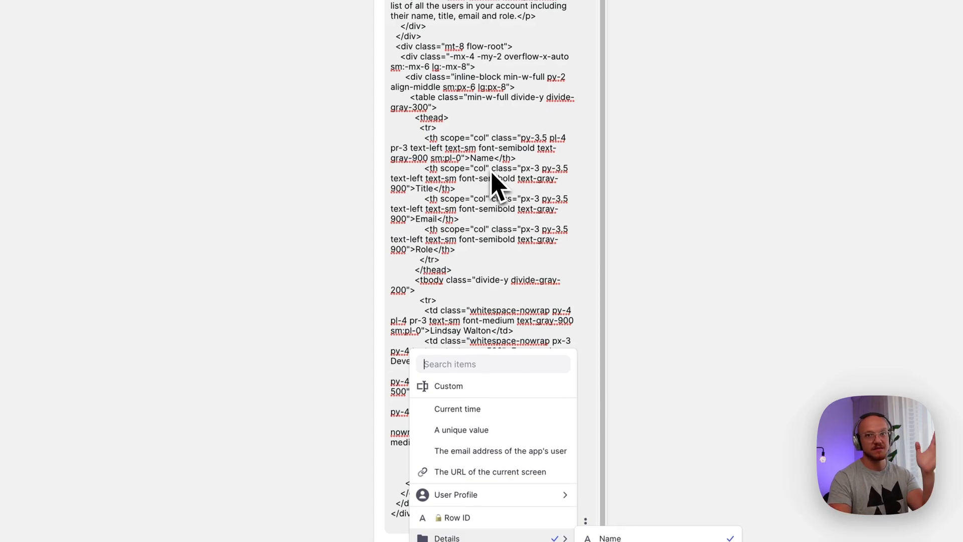
mouse_move(440, 338)
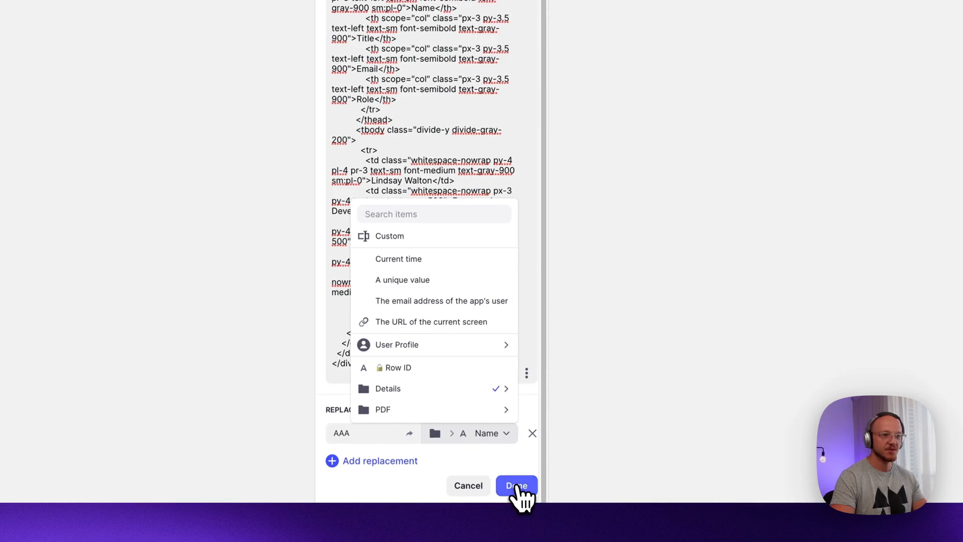
left_click(515, 486)
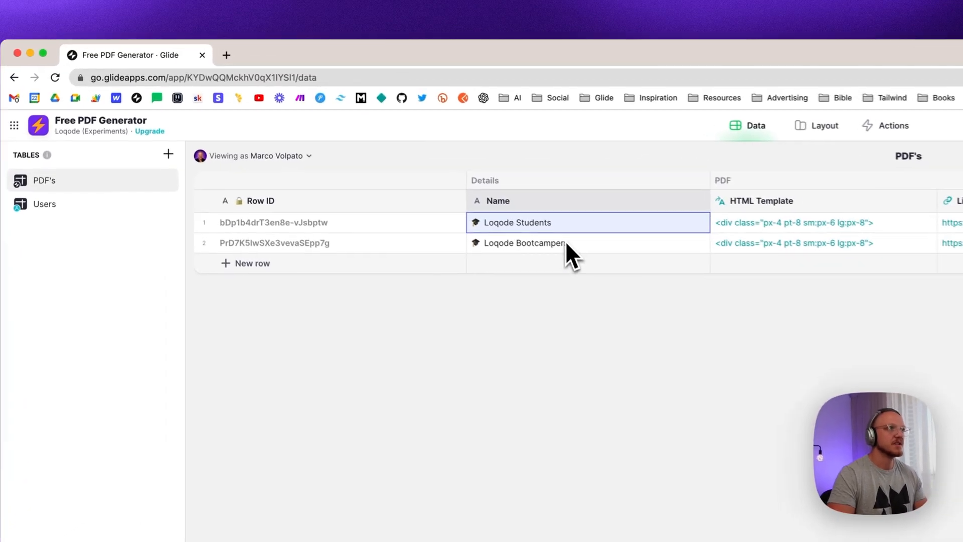
left_click(535, 243)
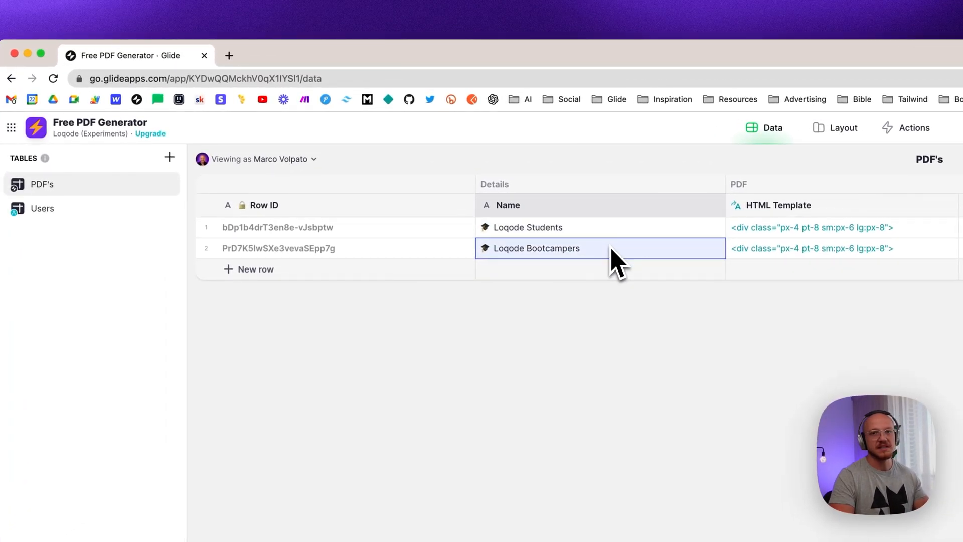
scroll("right", 3)
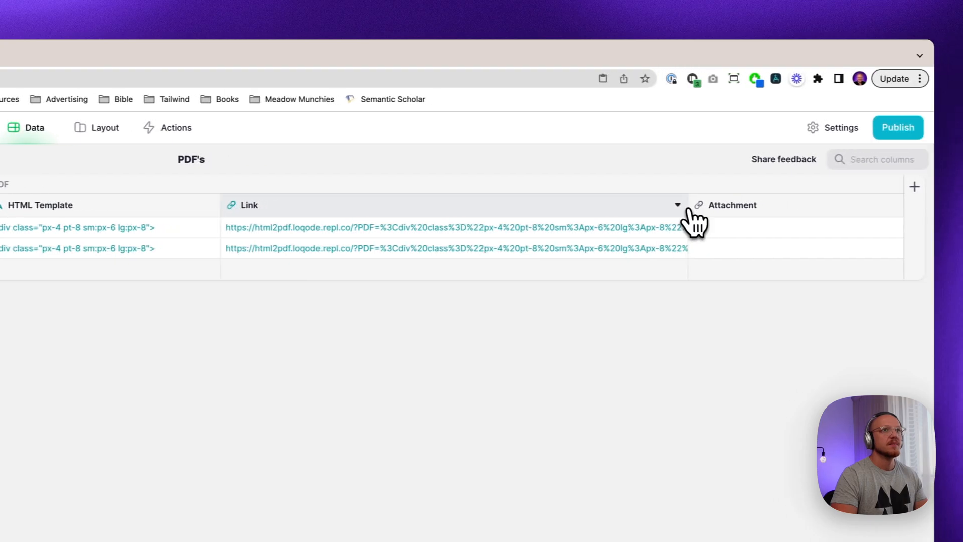
Step: Set the Link column's Construct URL host to html2pdf.loqode.repl.co
left_click(677, 205)
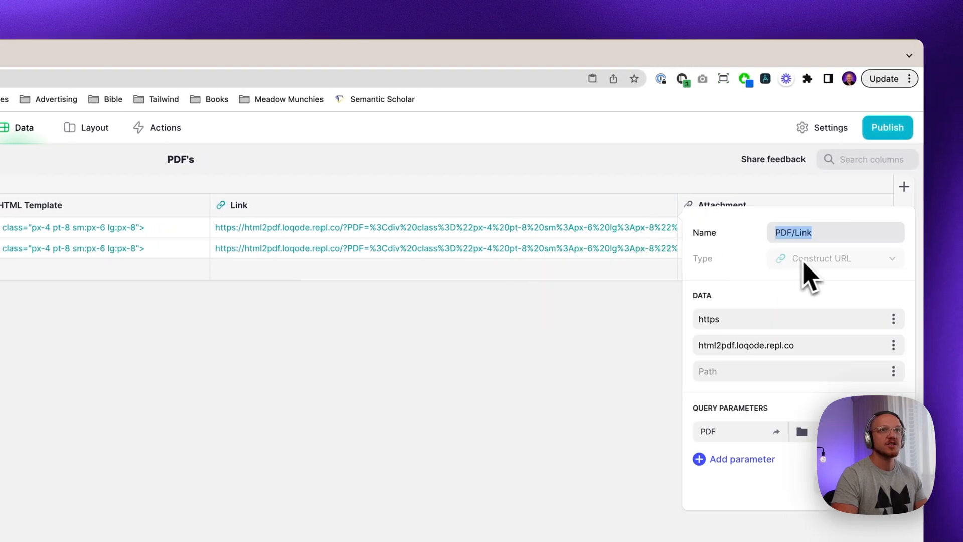
mouse_move(816, 280)
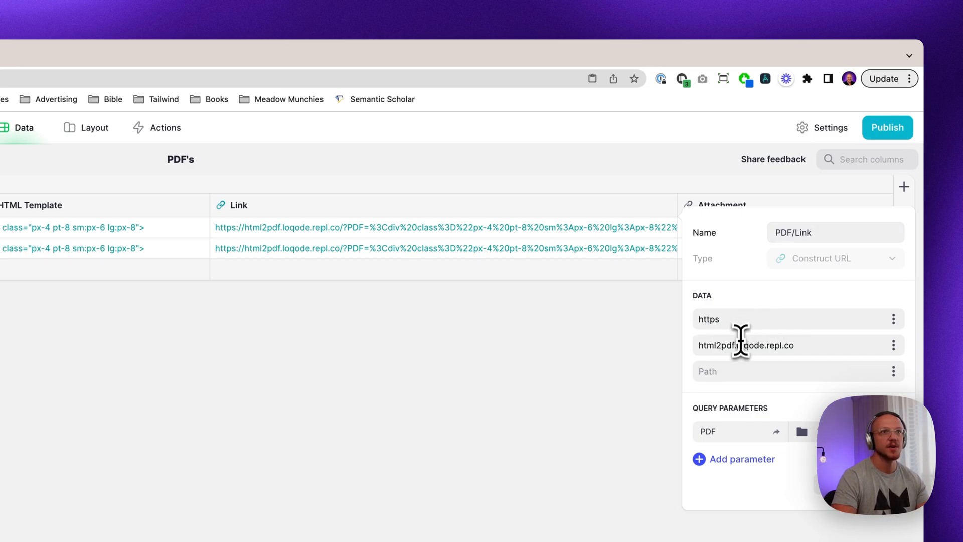
double_click(747, 345)
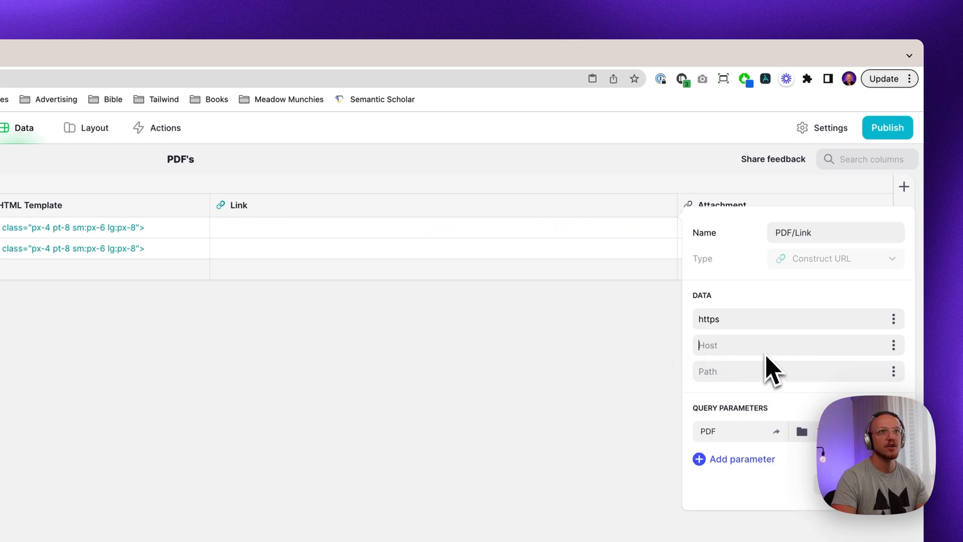
type("html2pdf.loqode.repl.co")
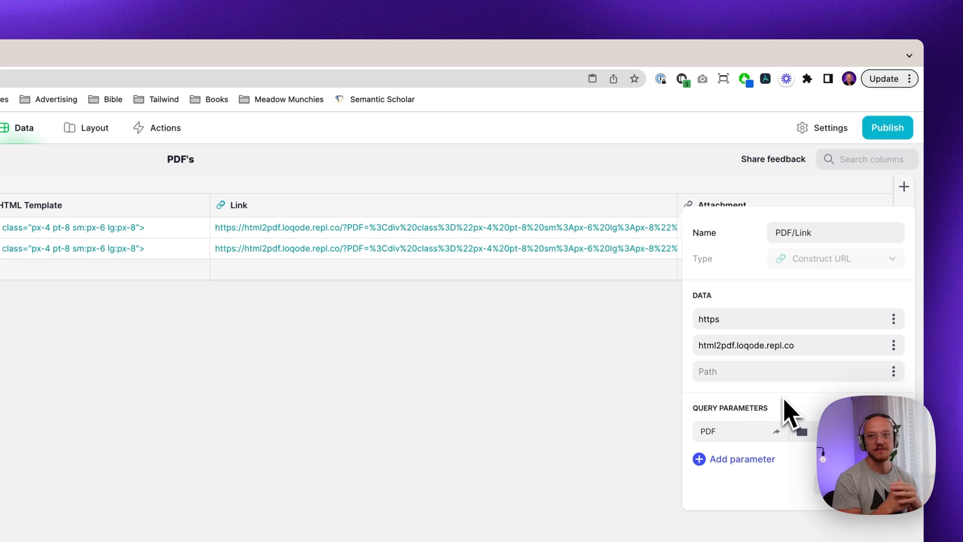
mouse_move(790, 369)
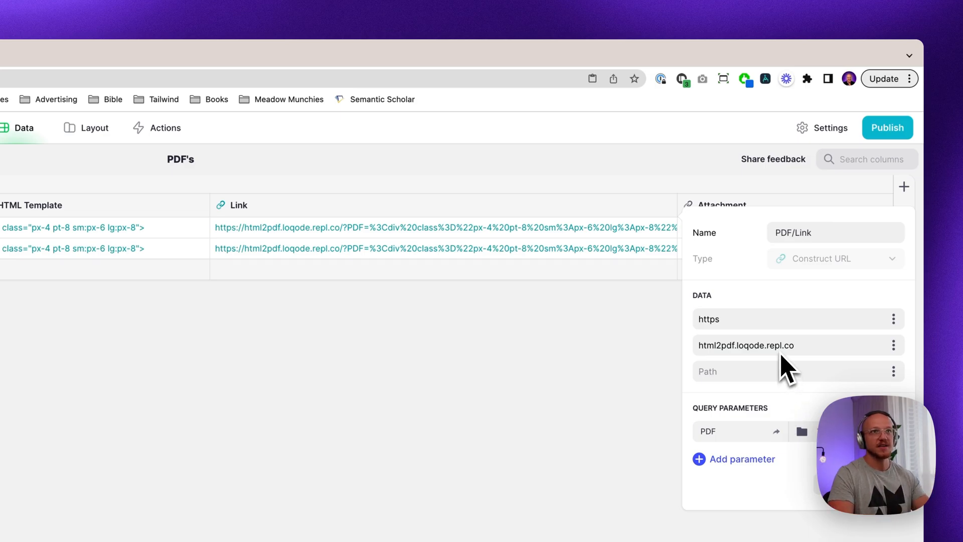
mouse_move(732, 399)
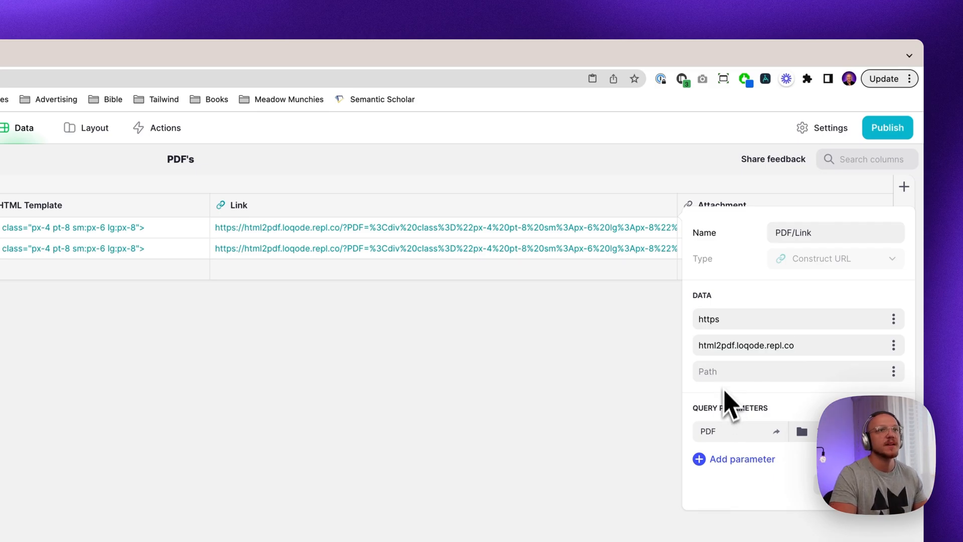
mouse_move(749, 480)
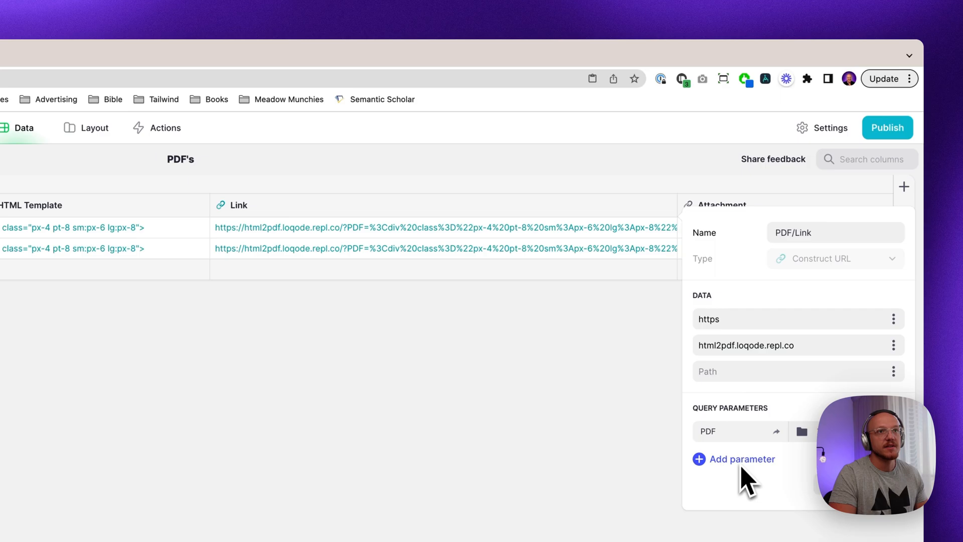
Step: Browse the query parameter value picker, then close the Link column editor unchanged
left_click(743, 459)
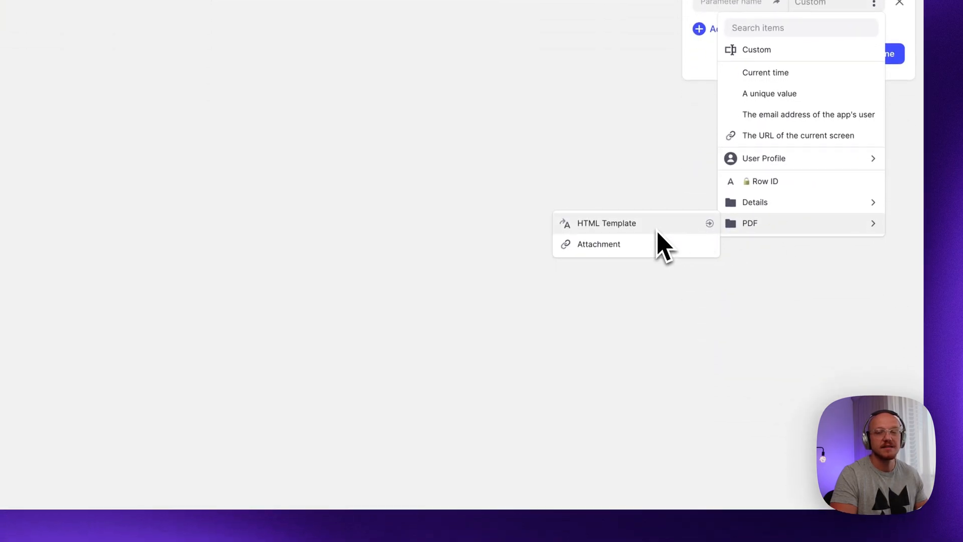
mouse_move(872, 18)
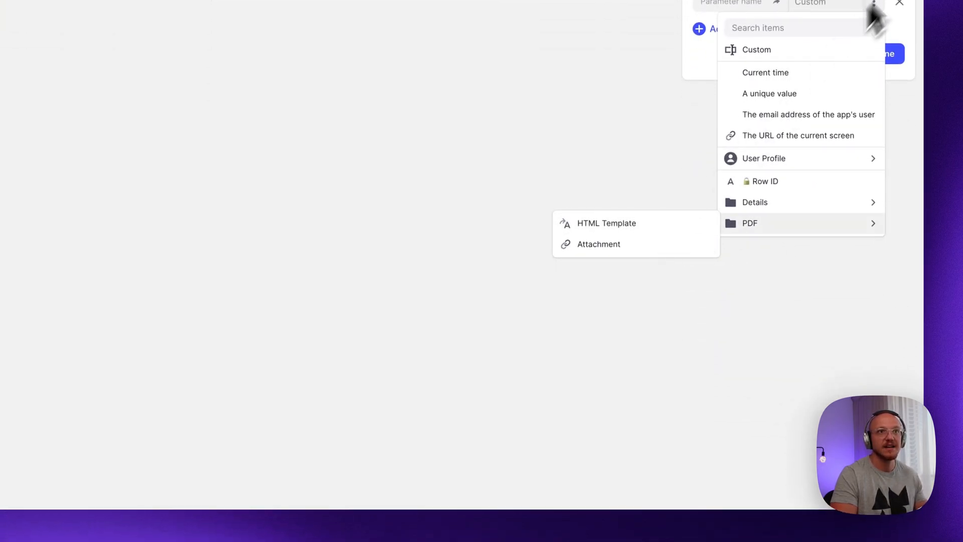
left_click(899, 4)
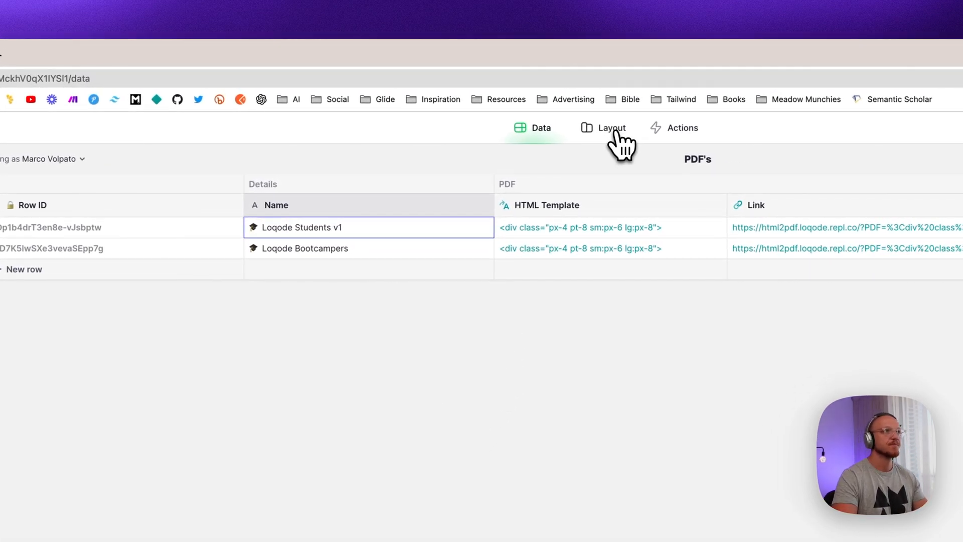
Step: Switch to the Layout preview listing Loqode Students v1 and Loqode Bootcampers
left_click(611, 128)
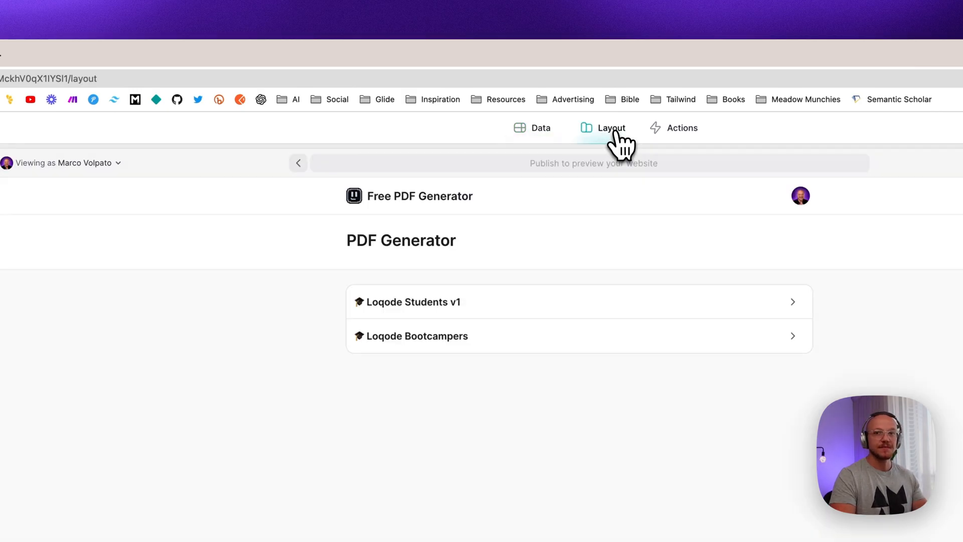
mouse_move(467, 326)
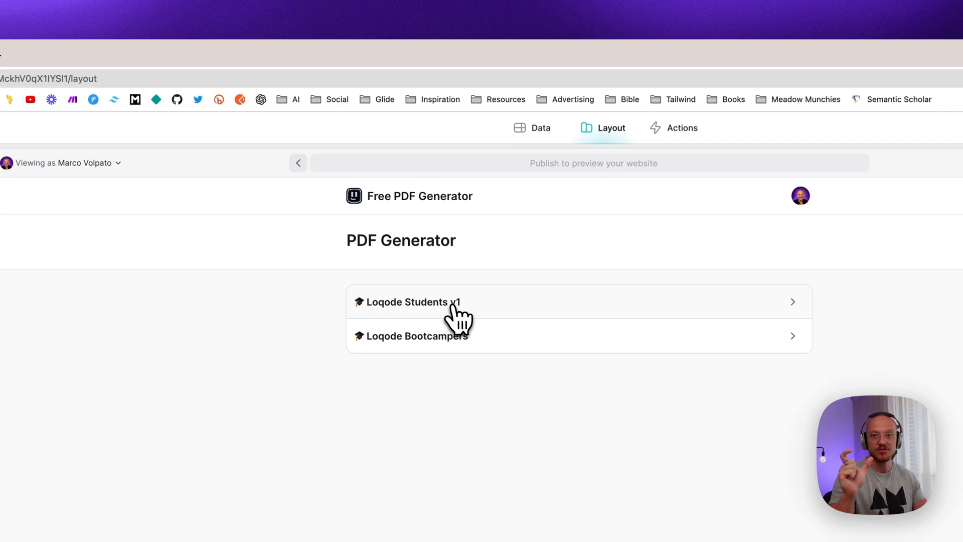
mouse_move(399, 322)
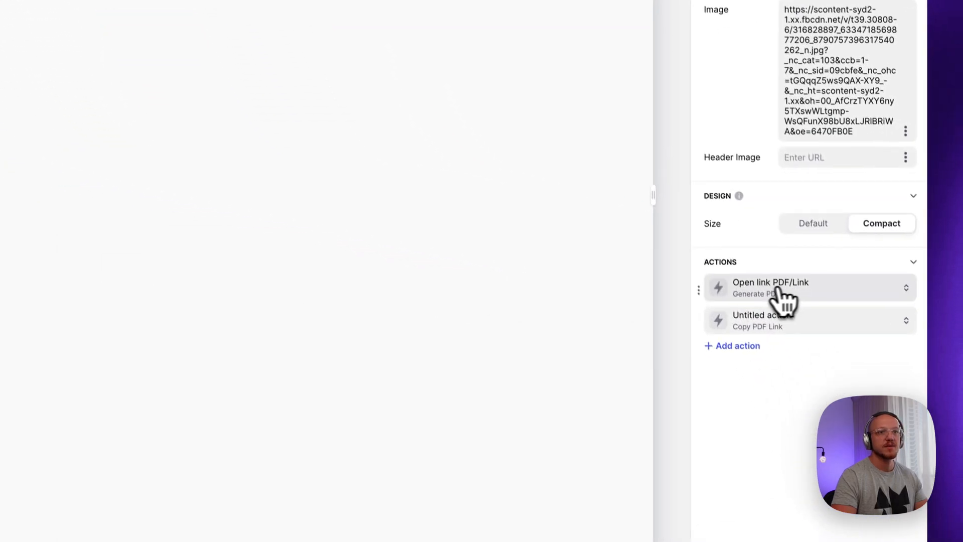
Step: Inspect the Generate PDF action's Open link settings using PDF > Link as URL
left_click(770, 287)
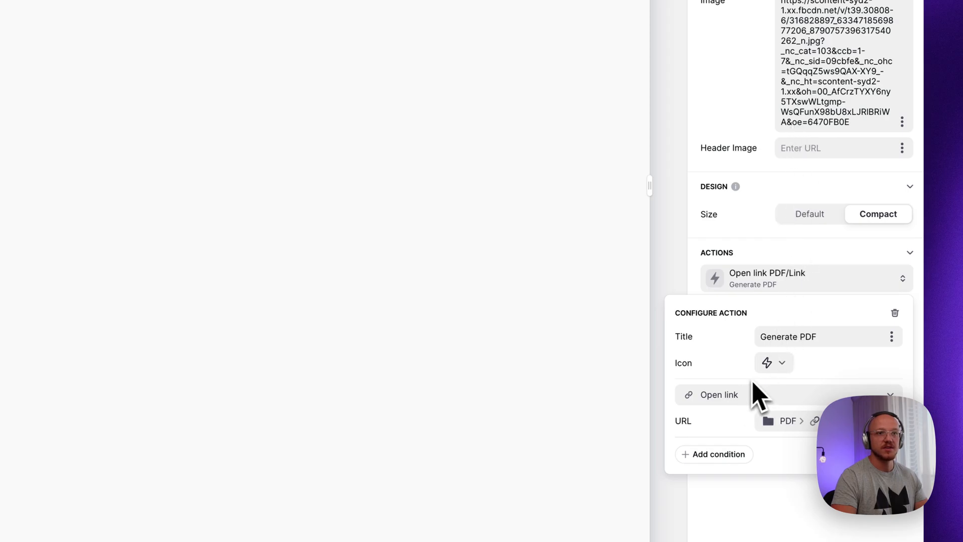
mouse_move(740, 409)
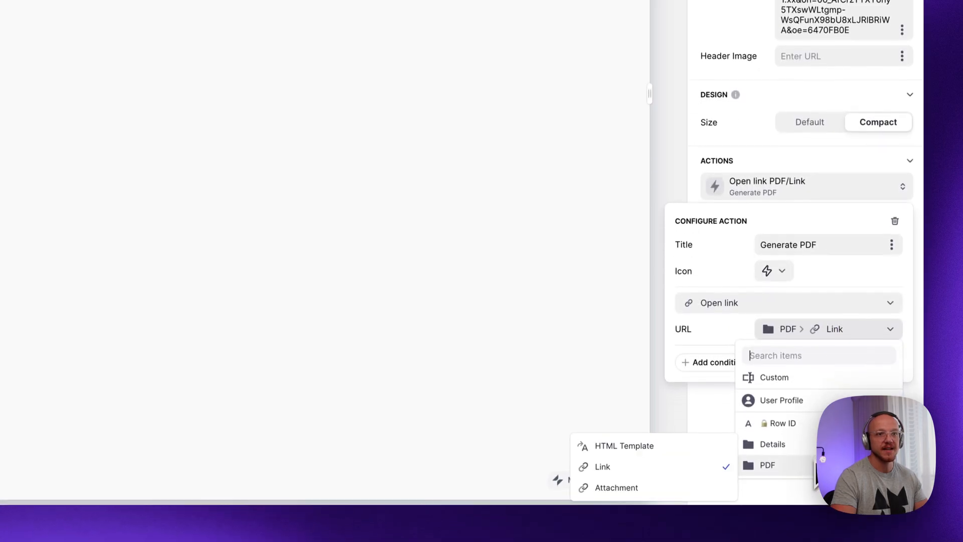
mouse_move(603, 465)
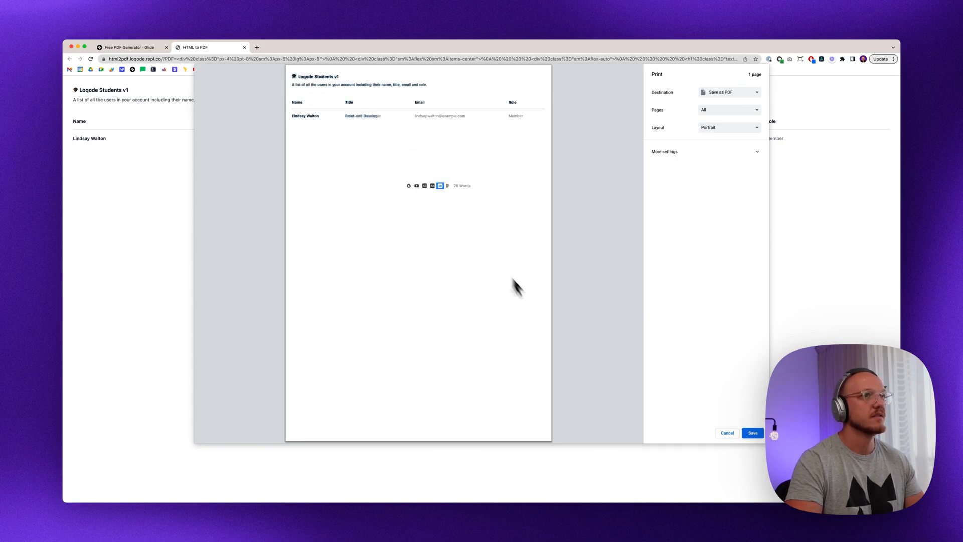
mouse_move(675, 265)
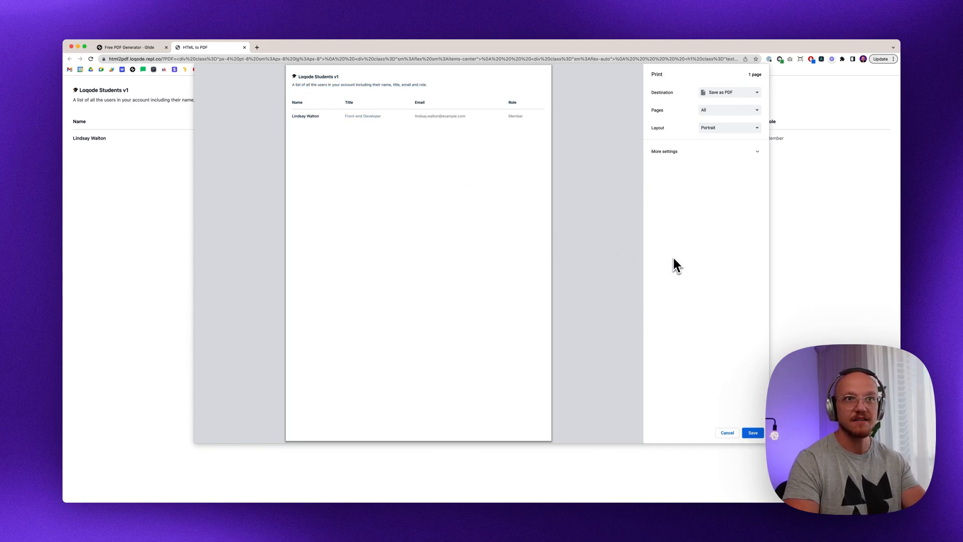
mouse_move(749, 330)
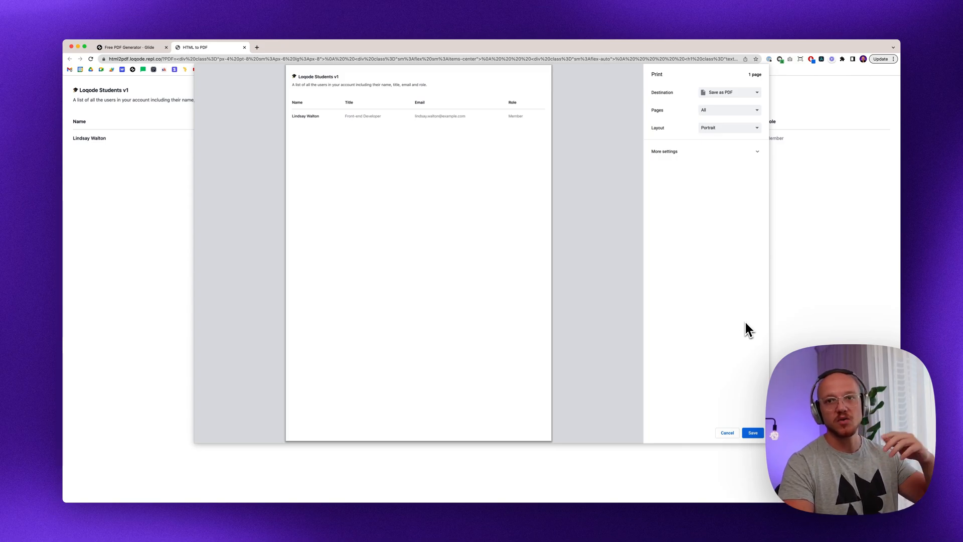
mouse_move(730, 452)
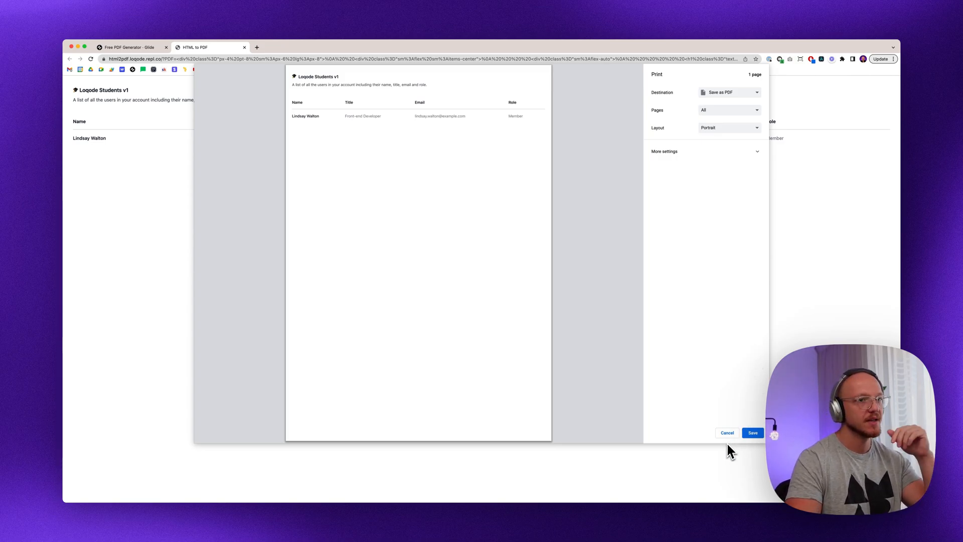
Step: Cancel the Loqode Students v1 print dialog and return to the Glide tab
left_click(728, 433)
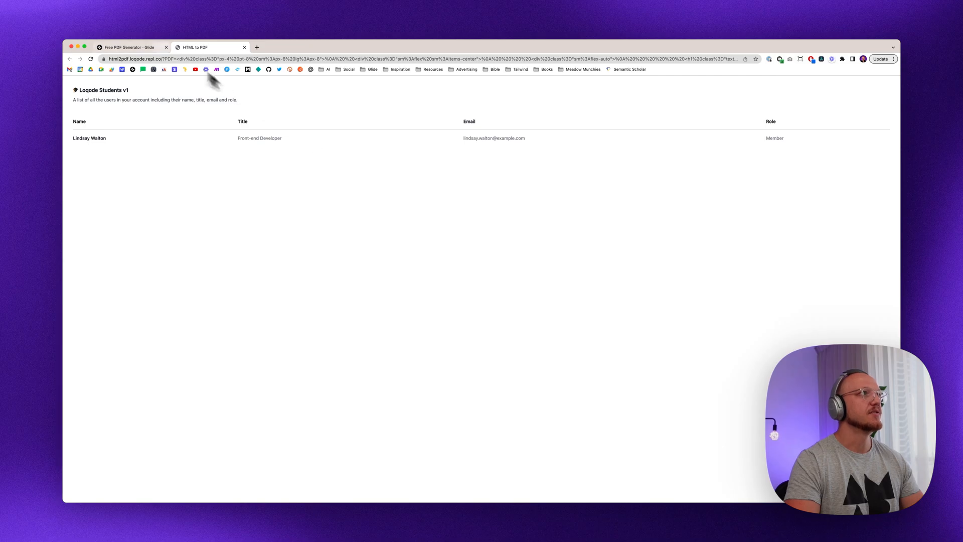
left_click(130, 47)
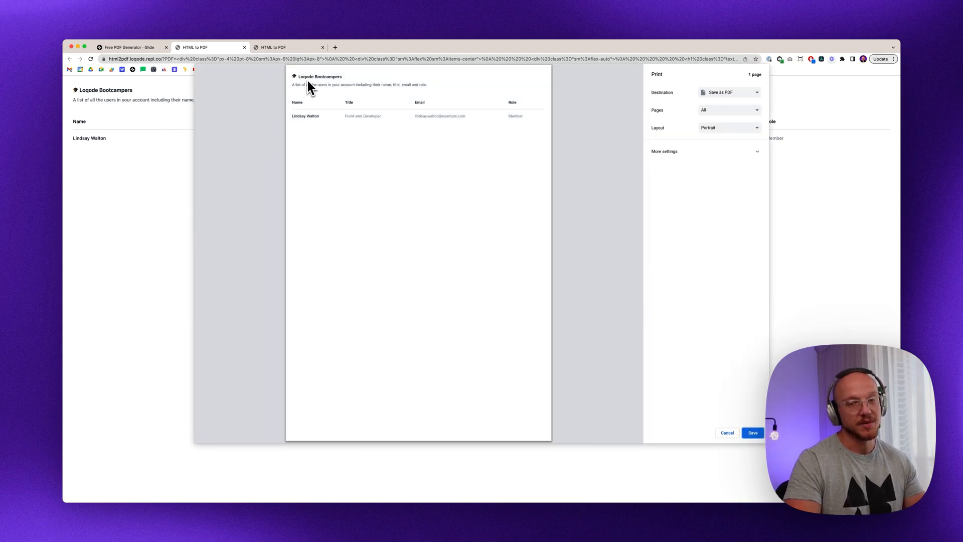
Step: Cancel the Loqode Bootcampers print dialog and return to the Glide tab
left_click(727, 433)
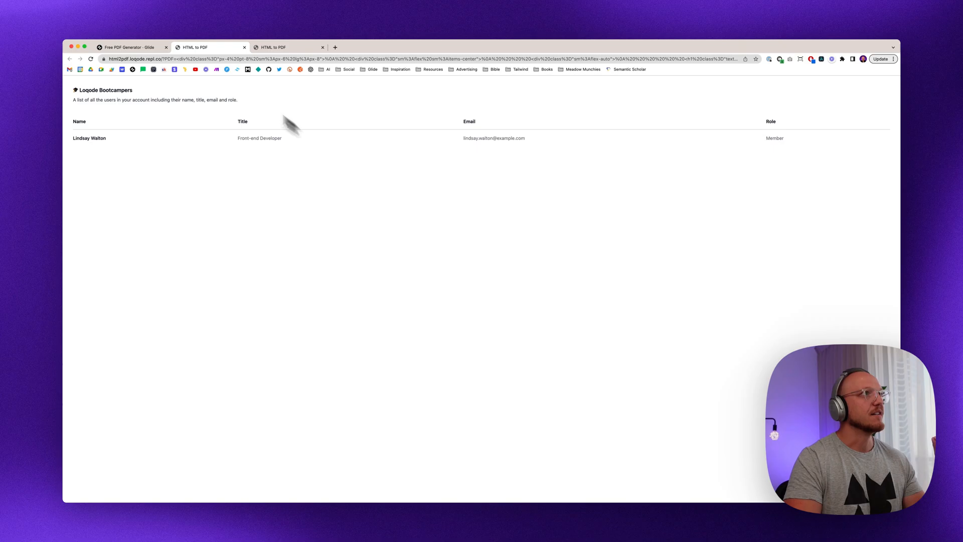
left_click(130, 47)
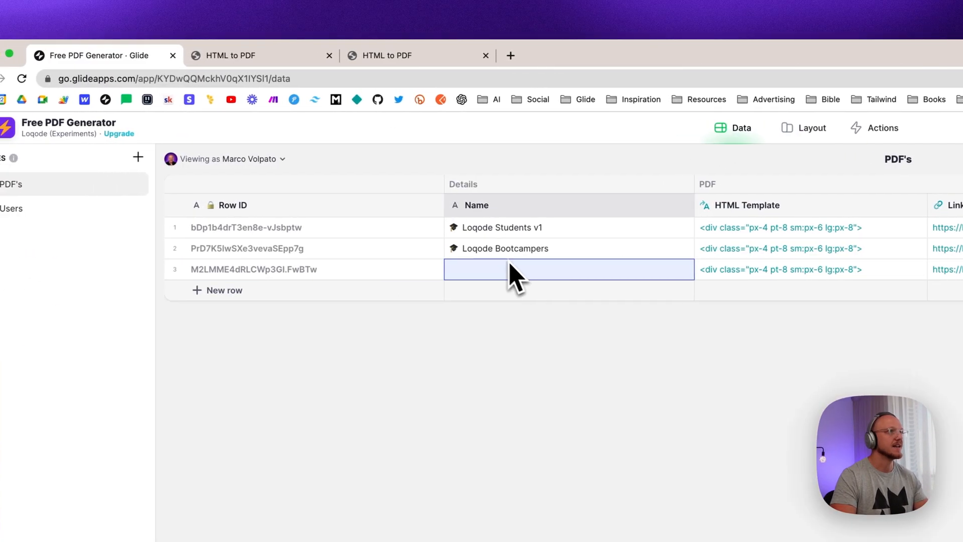
Step: Name the third row 'Just says this' and view it in the Layout preview
type("Ju")
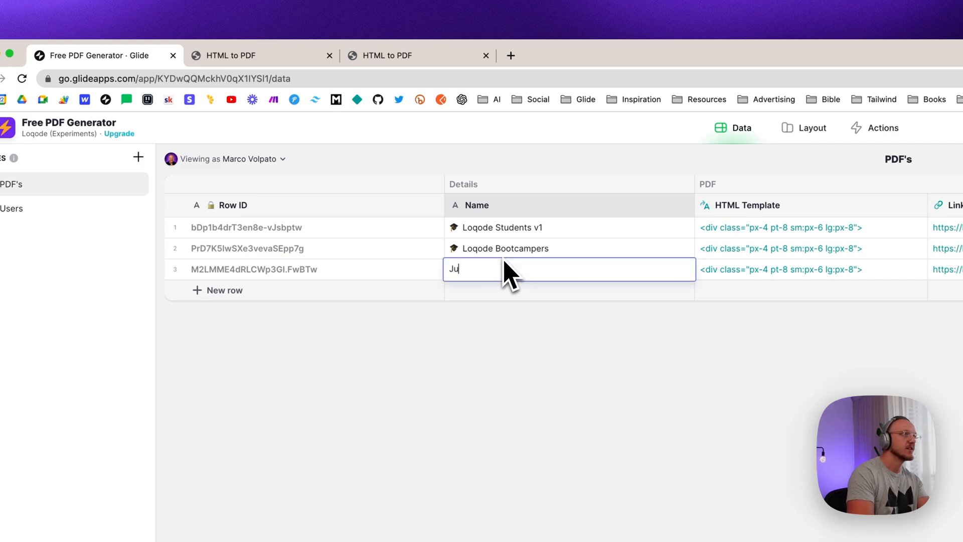
type("st says")
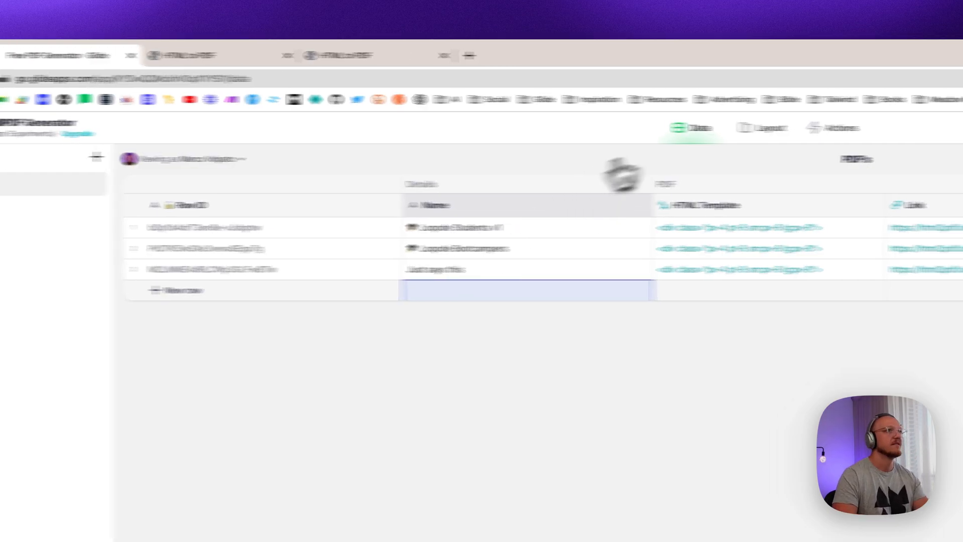
left_click(581, 128)
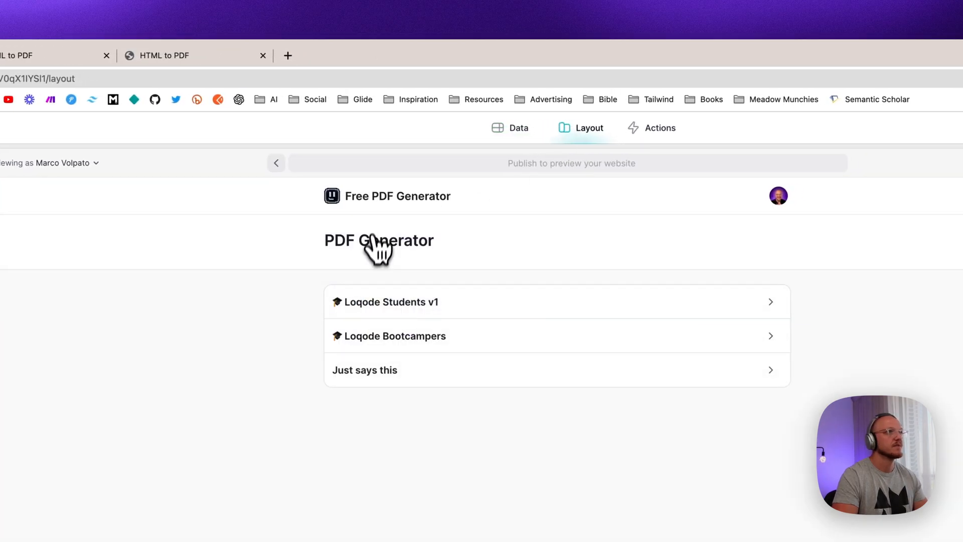